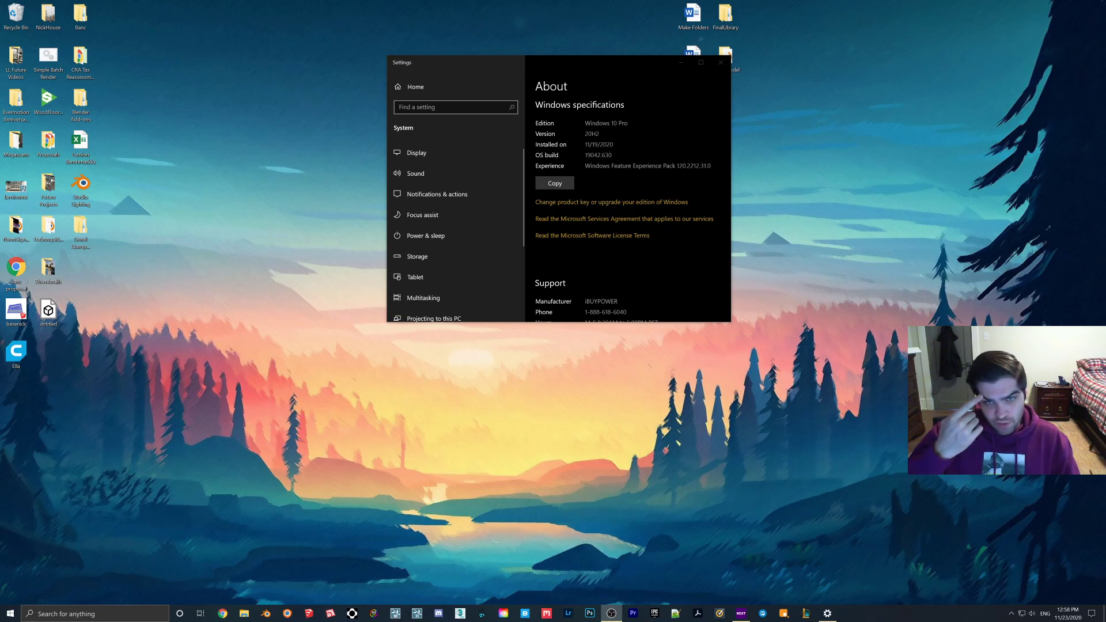
{"action": "mouse_move", "coordinate": [232, 501]}
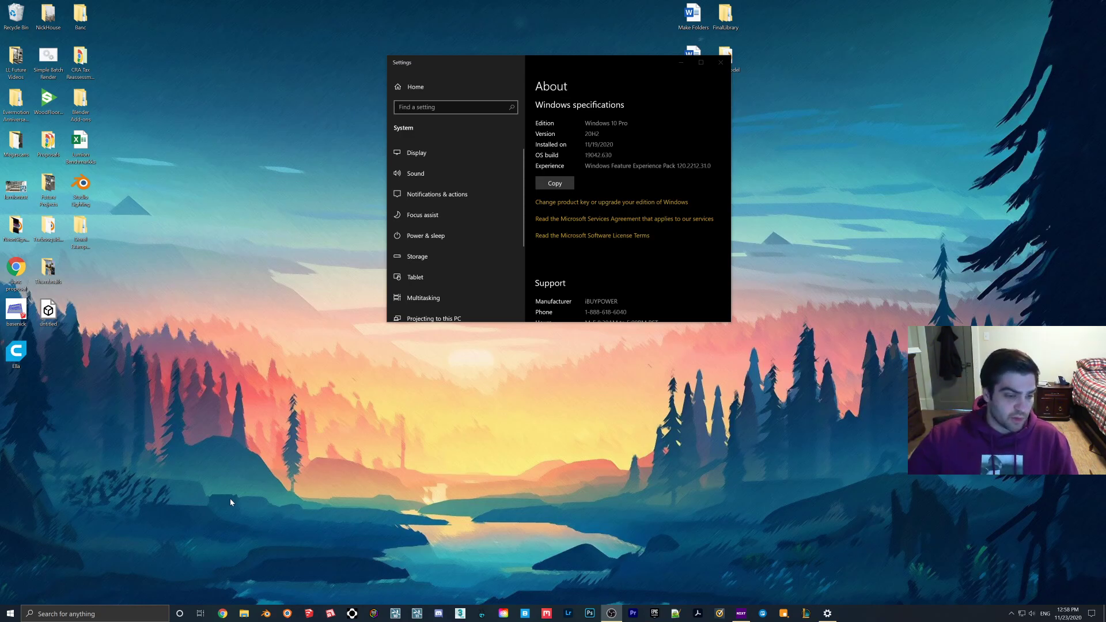
- Go to Update & Security and run Check for updates until it reports up to date
{"action": "left_click", "coordinate": [6, 613]}
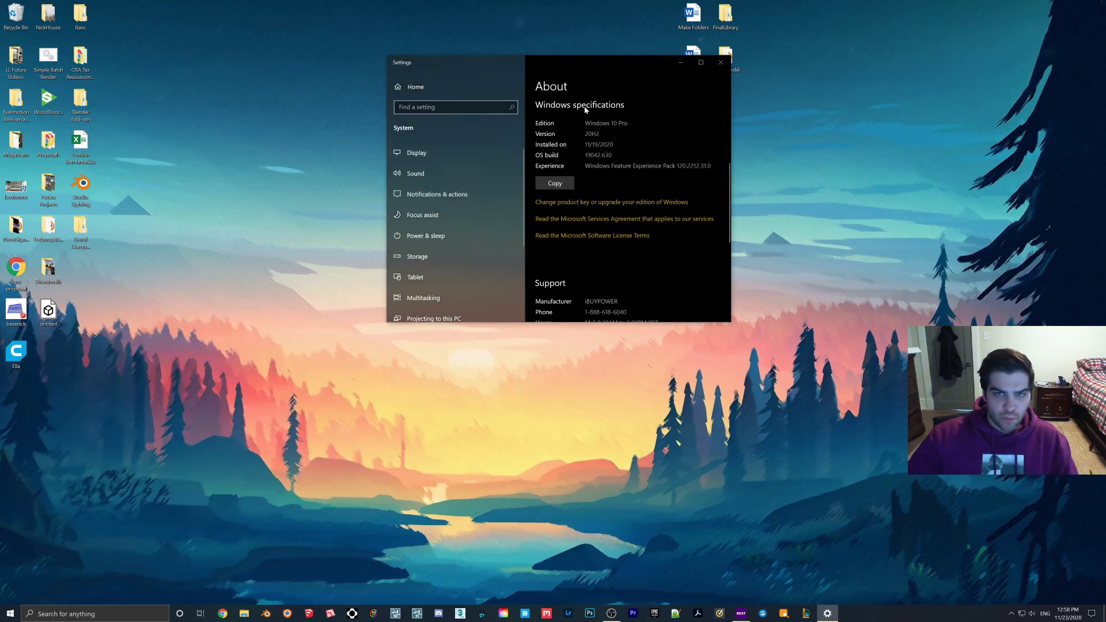
{"action": "double_click", "coordinate": [591, 133]}
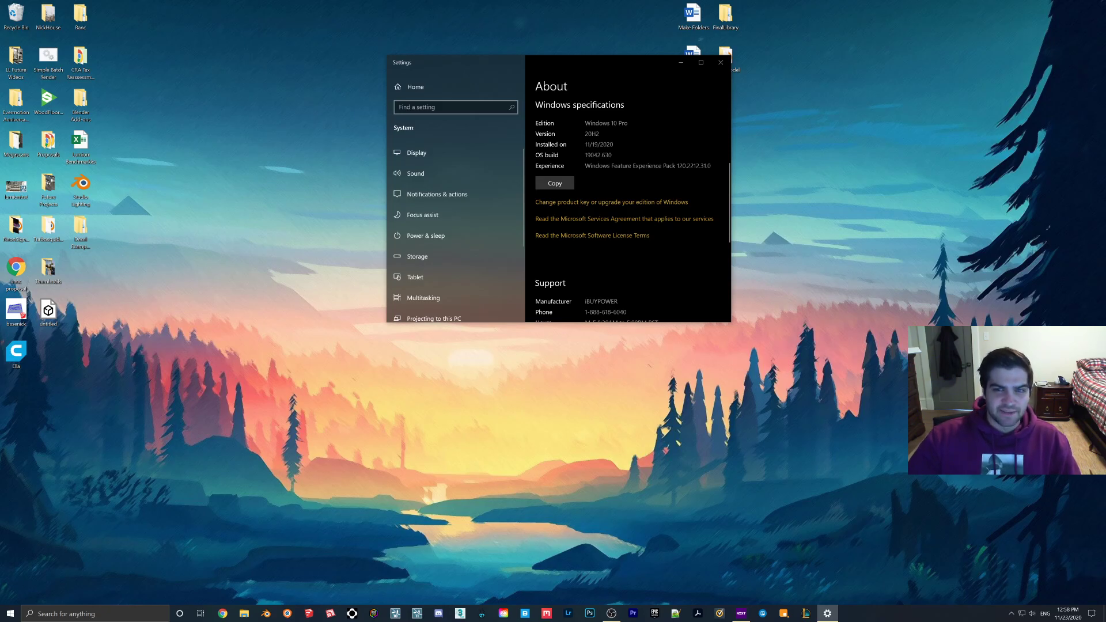
{"action": "mouse_move", "coordinate": [651, 153]}
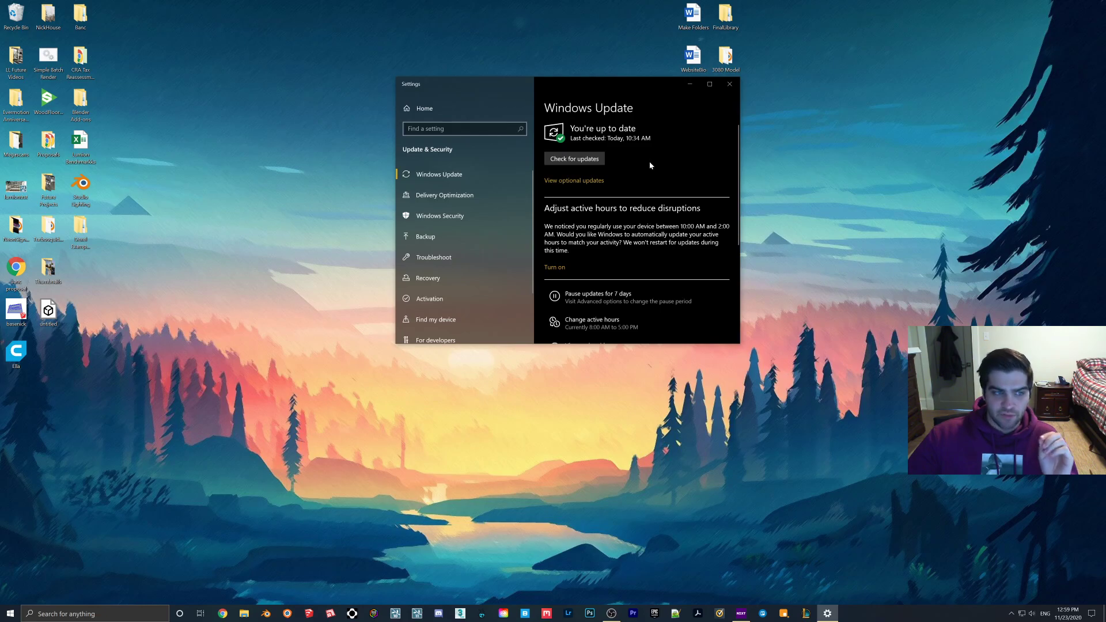
{"action": "mouse_move", "coordinate": [692, 137]}
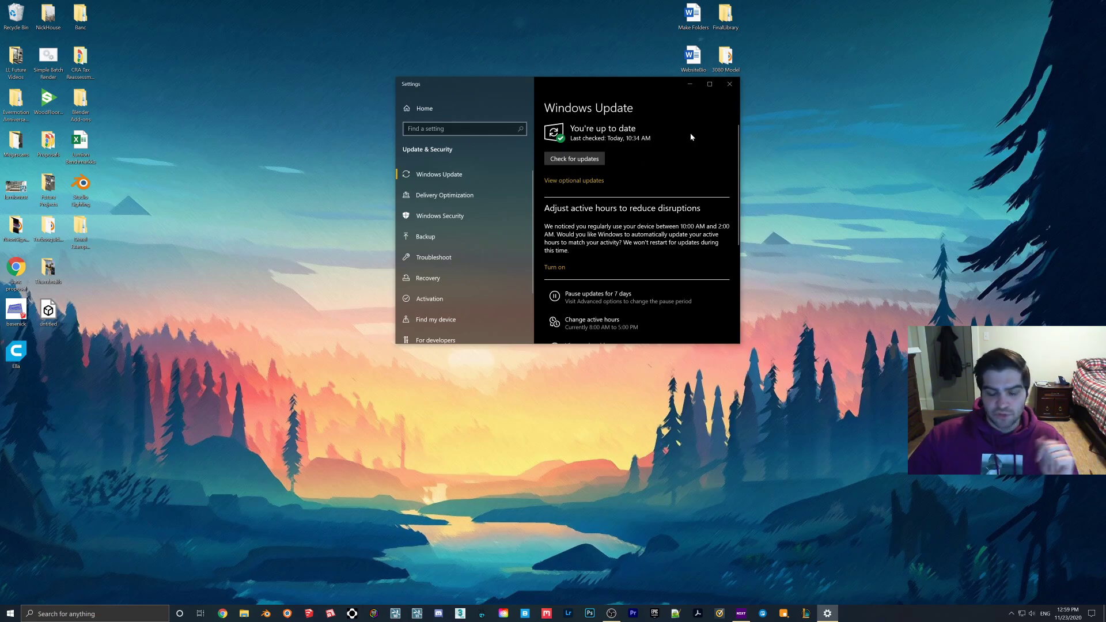
- From the desktop shortcut menu, reach Display settings and continue down to Graphics settings
{"action": "right_click", "coordinate": [347, 365]}
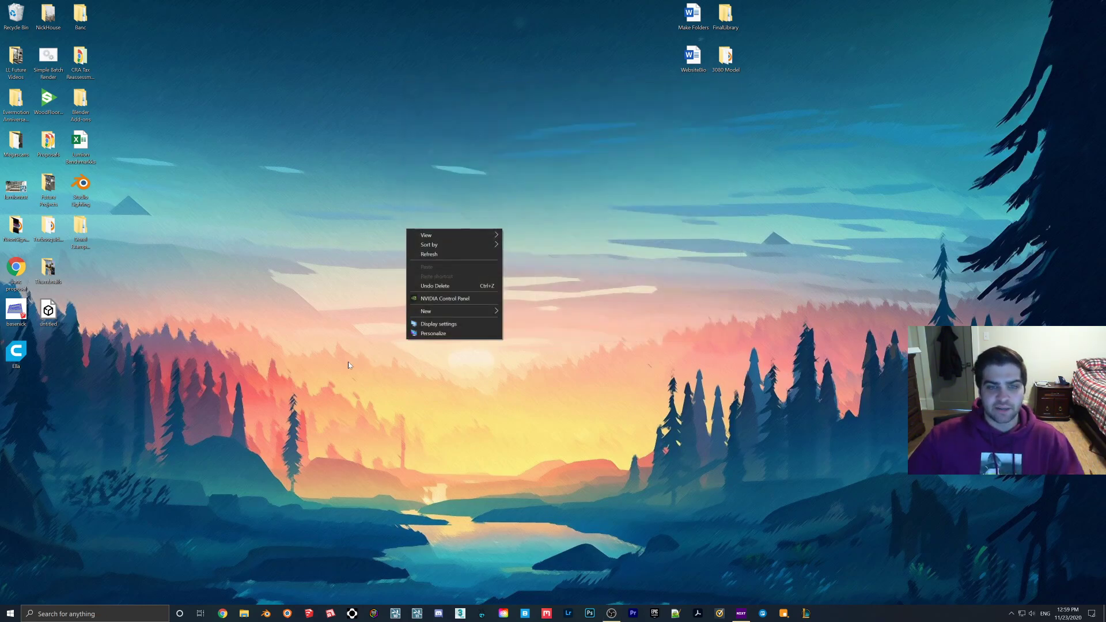
{"action": "left_click", "coordinate": [486, 232]}
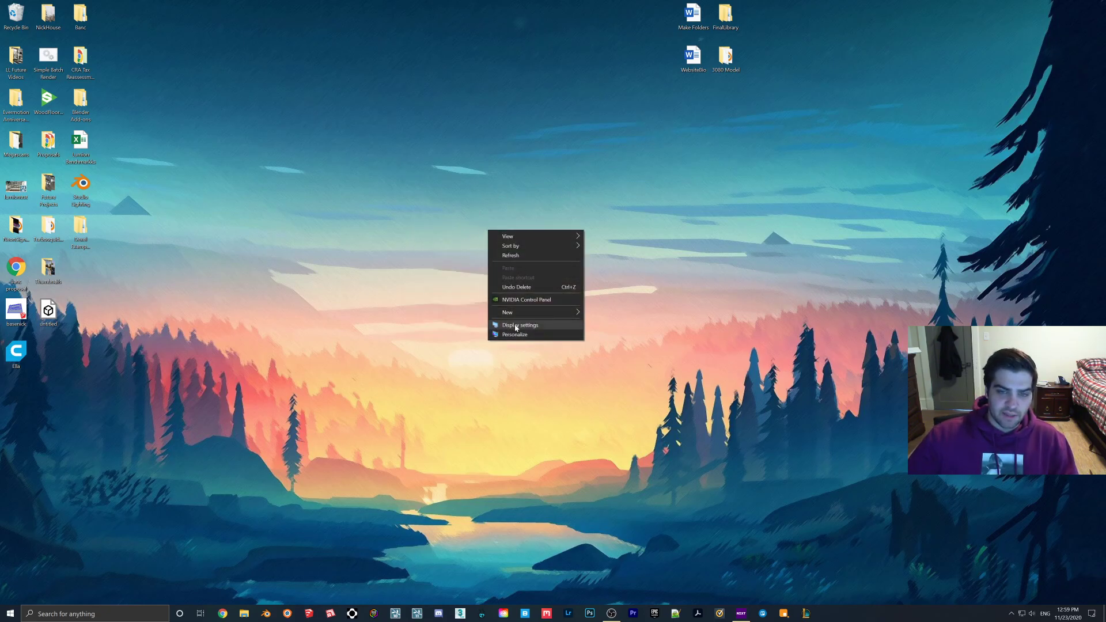
{"action": "left_click", "coordinate": [520, 325]}
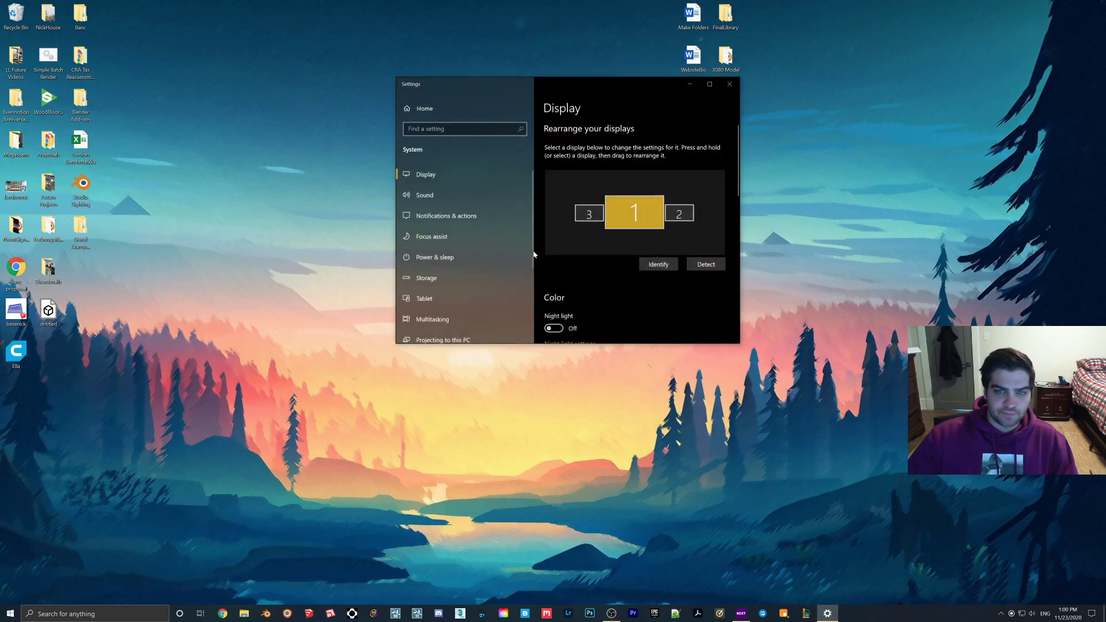
{"action": "scroll", "scroll_direction": "down", "scroll_amount": 3}
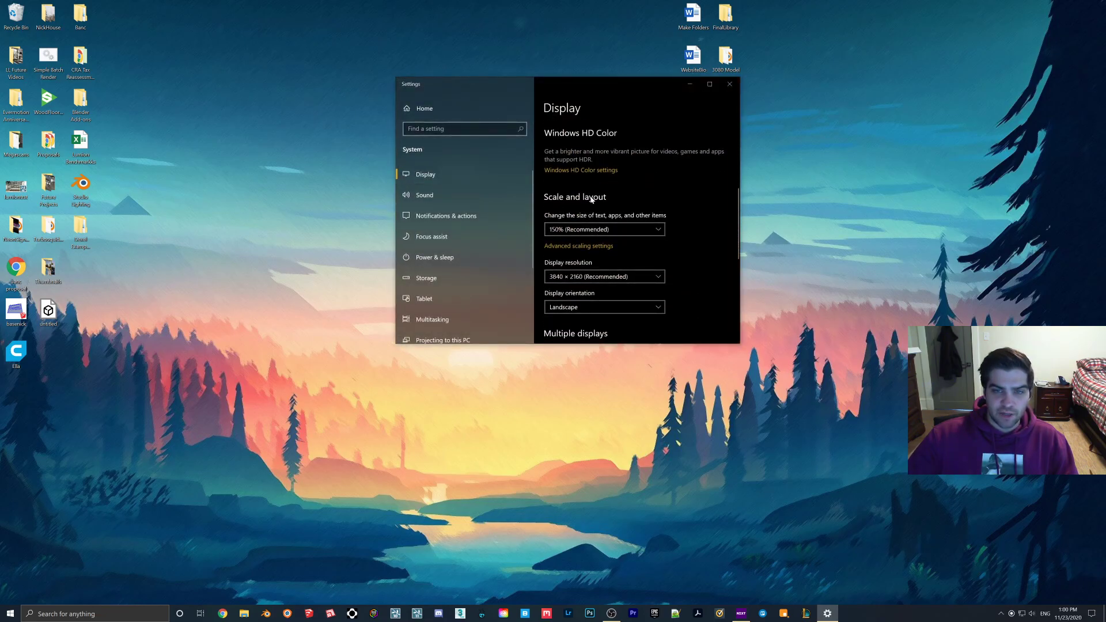
{"action": "scroll", "scroll_direction": "down", "scroll_amount": 3}
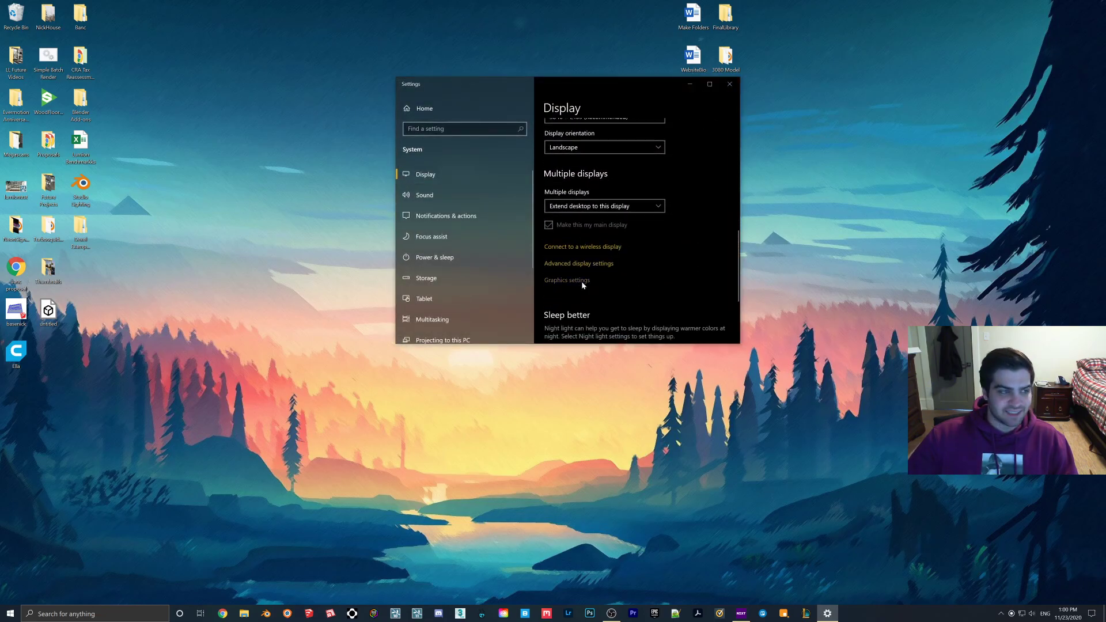
{"action": "left_click", "coordinate": [567, 280]}
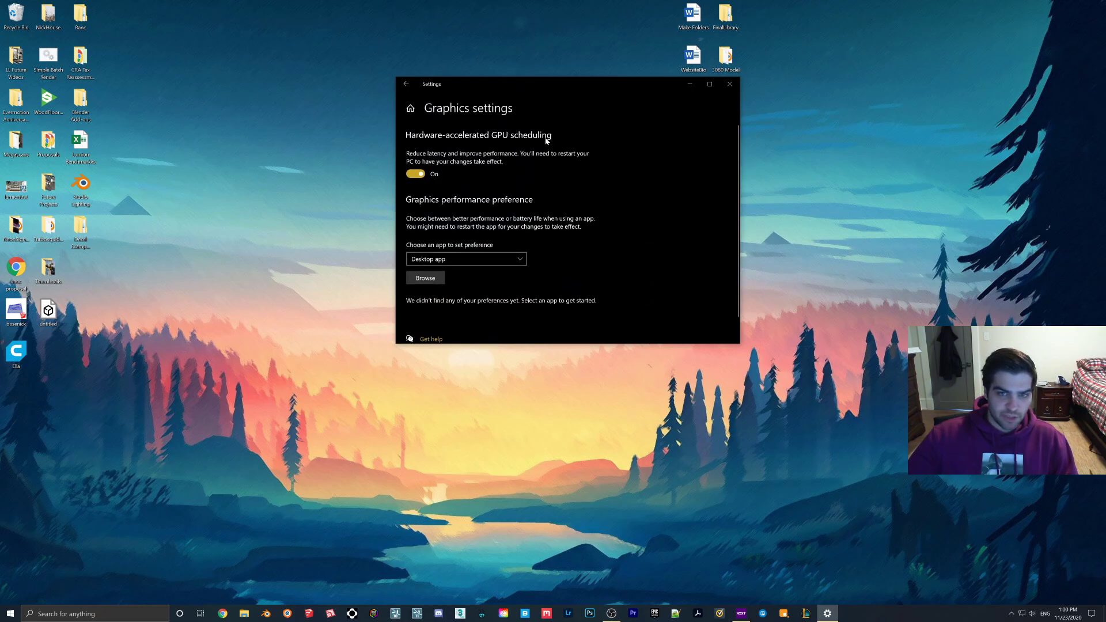
{"action": "mouse_move", "coordinate": [621, 161]}
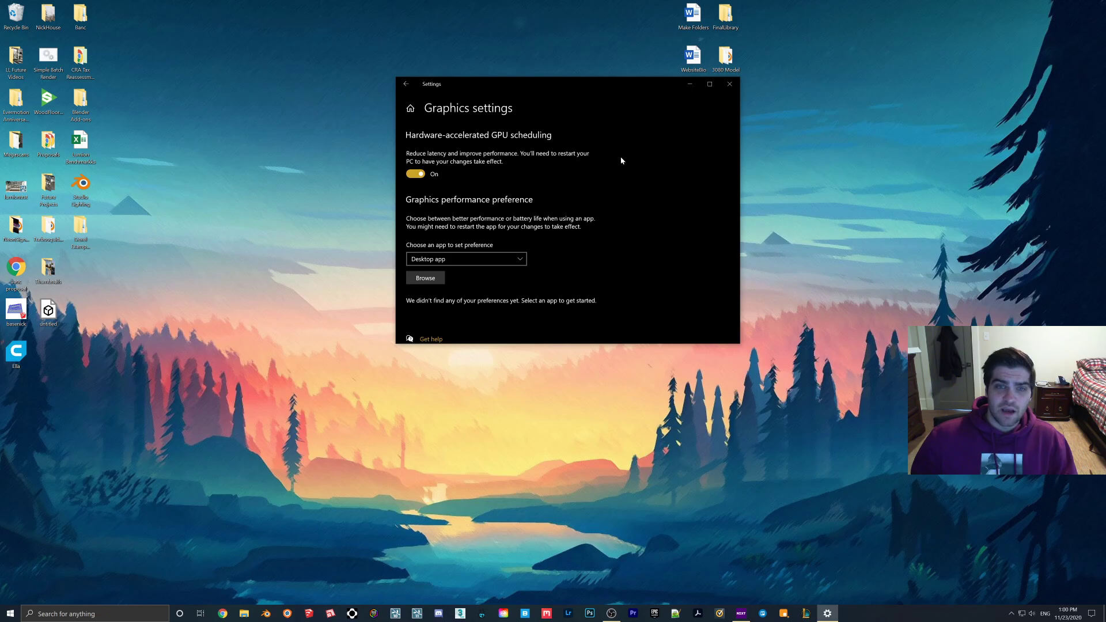
{"action": "mouse_move", "coordinate": [504, 163]}
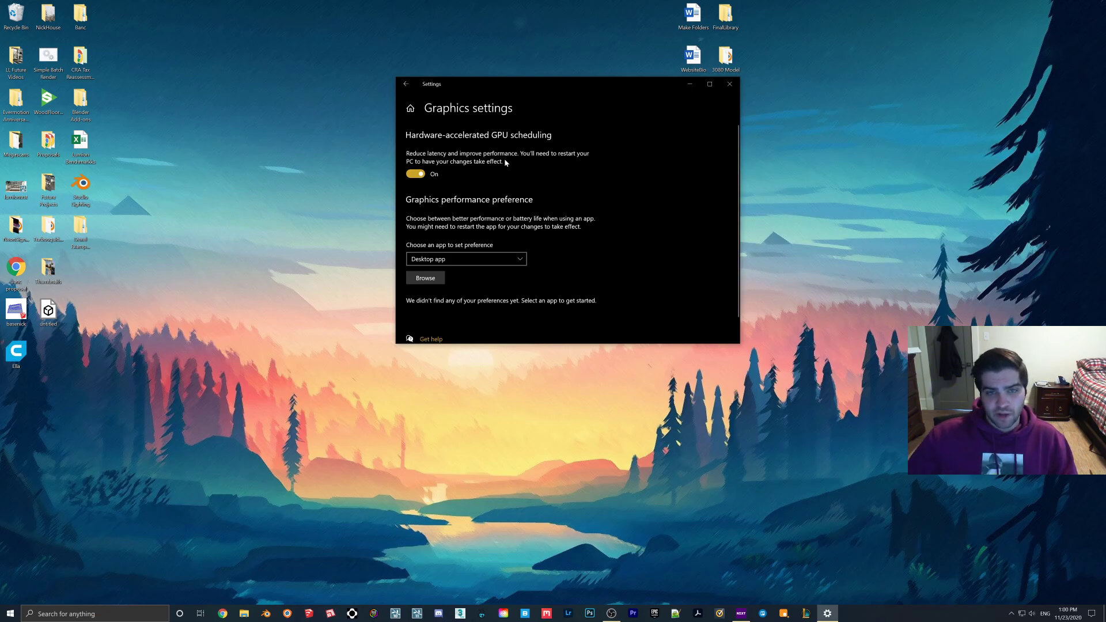
{"action": "mouse_move", "coordinate": [653, 189]}
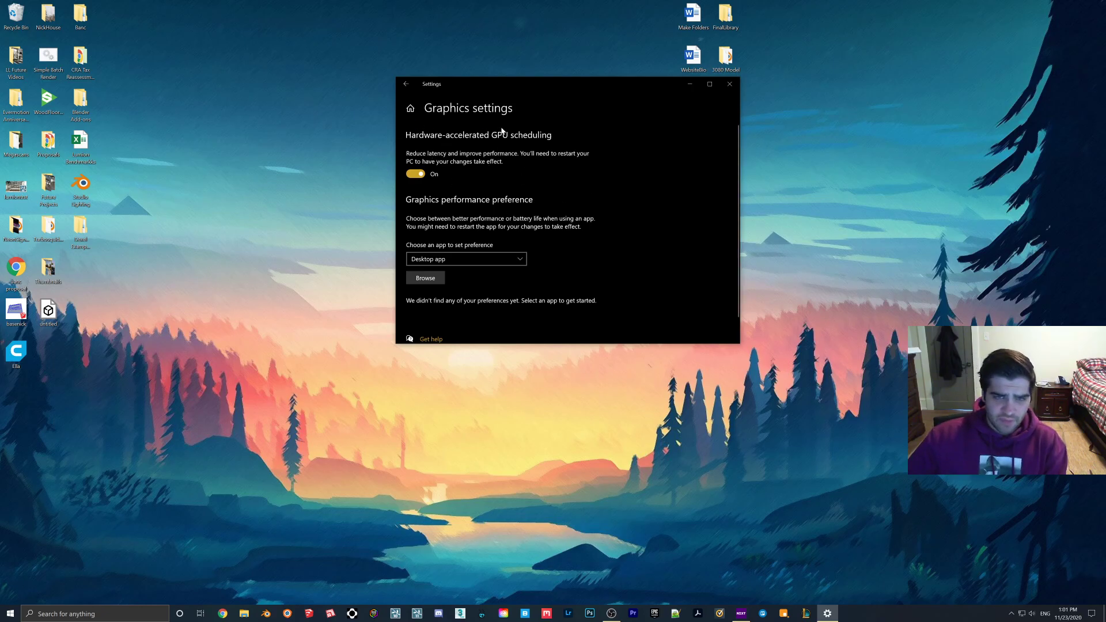
{"action": "left_click", "coordinate": [729, 85]}
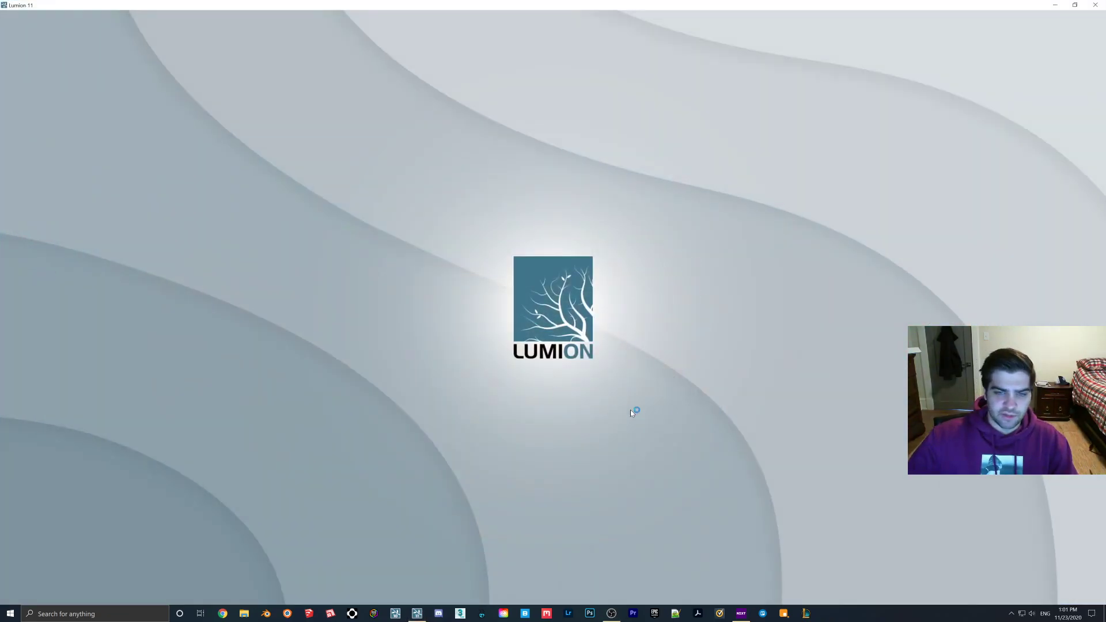
{"action": "mouse_move", "coordinate": [593, 240]}
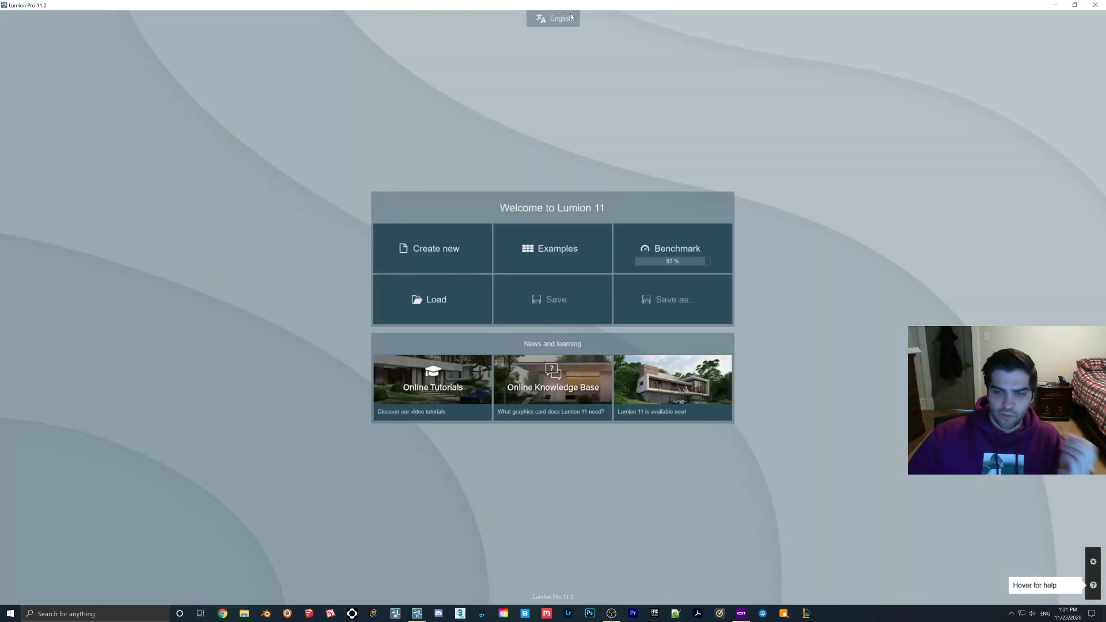
{"action": "mouse_move", "coordinate": [762, 312]}
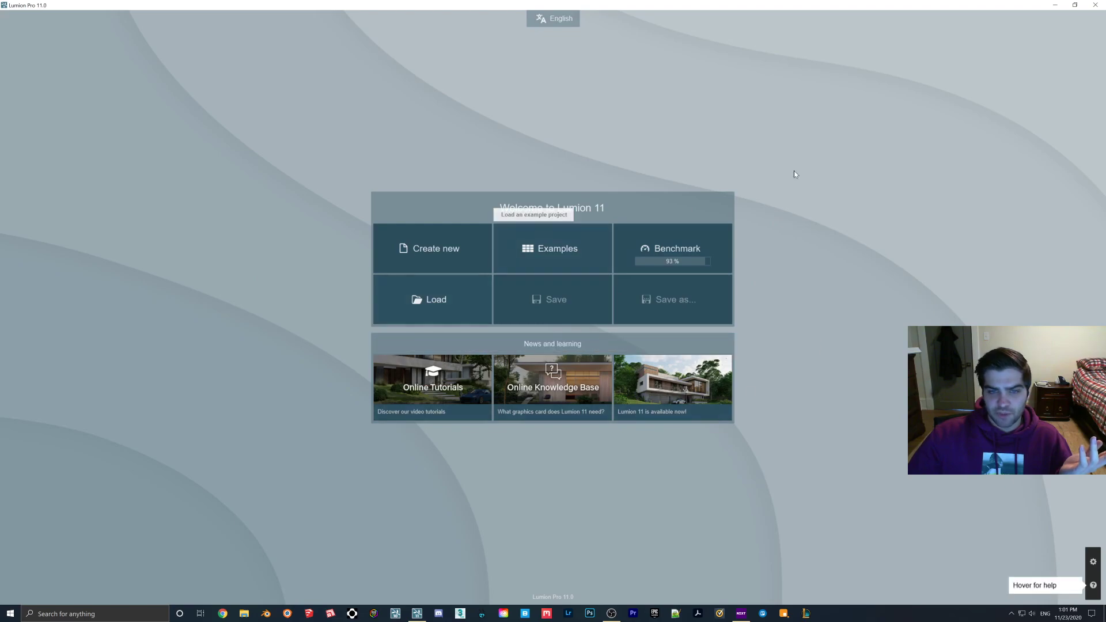
- Close Lumion 11 and confirm Quit so it releases its license
{"action": "left_click", "coordinate": [1099, 5]}
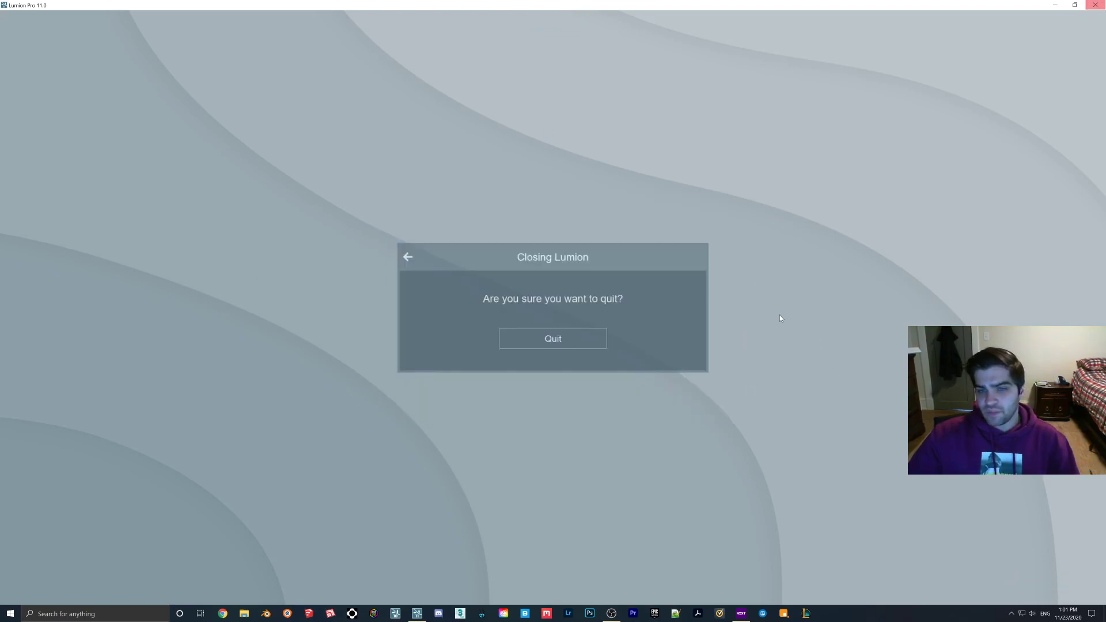
{"action": "left_click", "coordinate": [552, 338]}
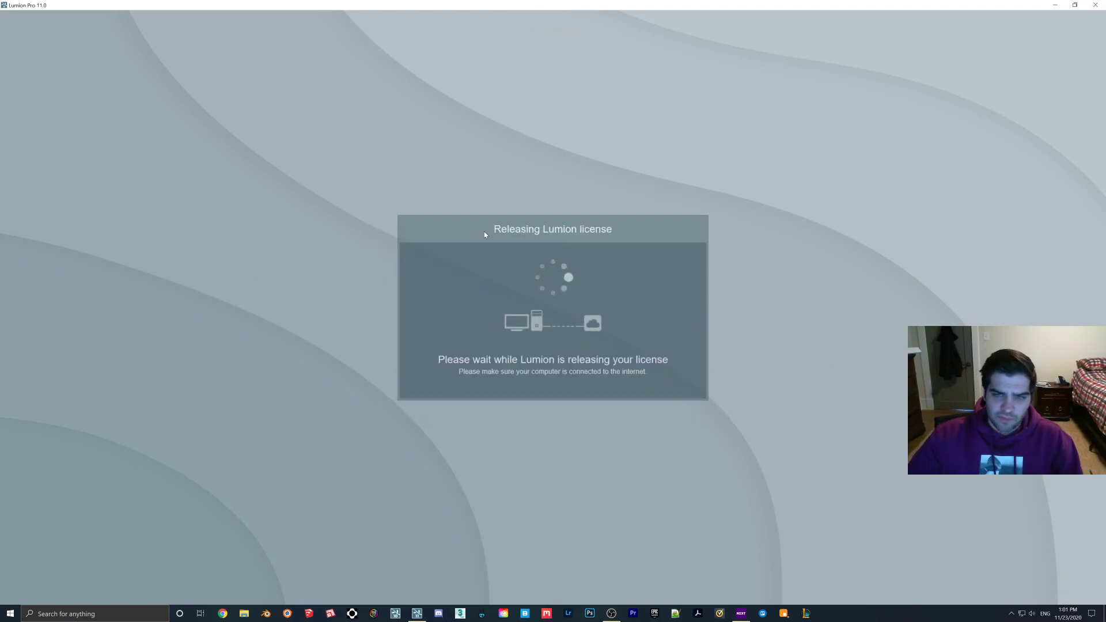
{"action": "mouse_move", "coordinate": [474, 437]}
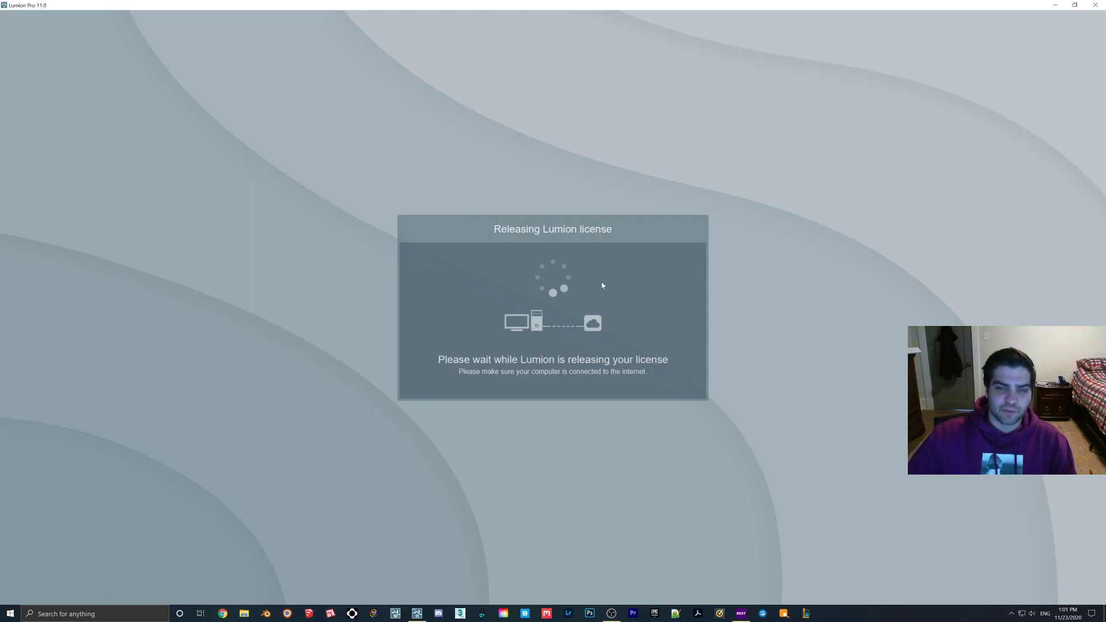
{"action": "mouse_move", "coordinate": [669, 254]}
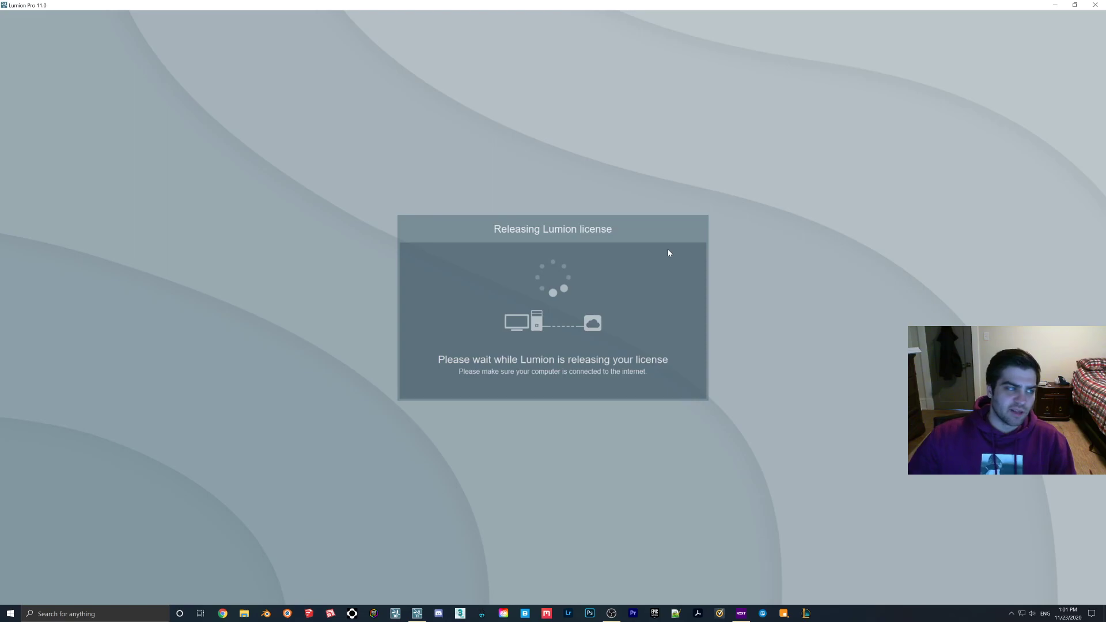